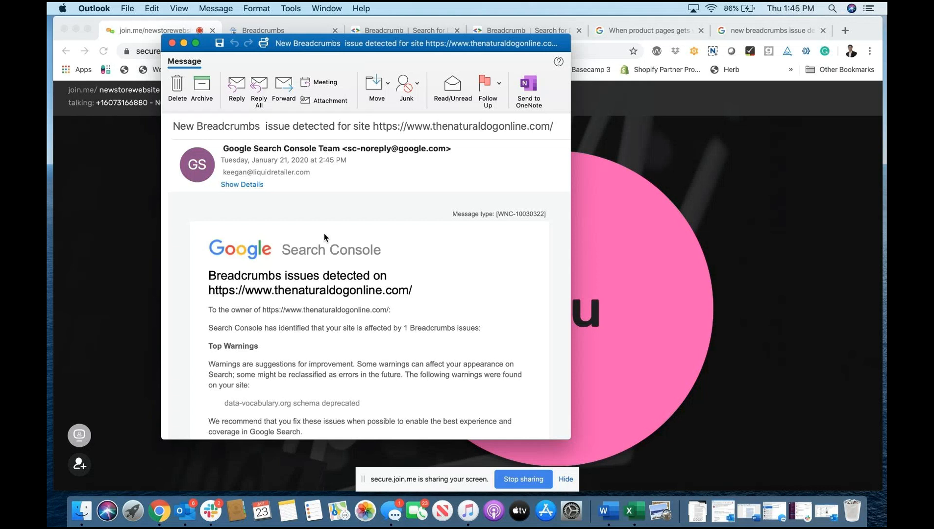
mouse_move(291, 286)
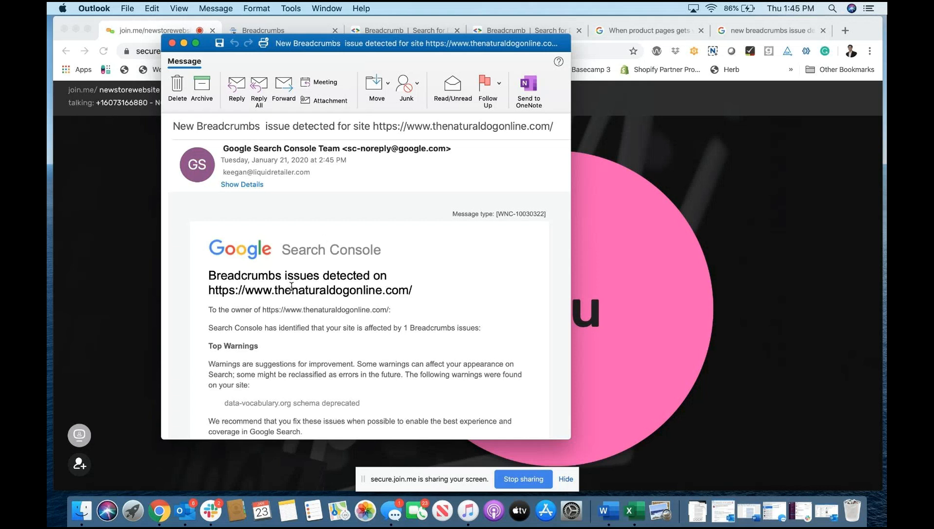
Scroll through the Breadcrumbs drilldown listing 142 items flagged for data-vocabulary.org markup
scroll("down", 3)
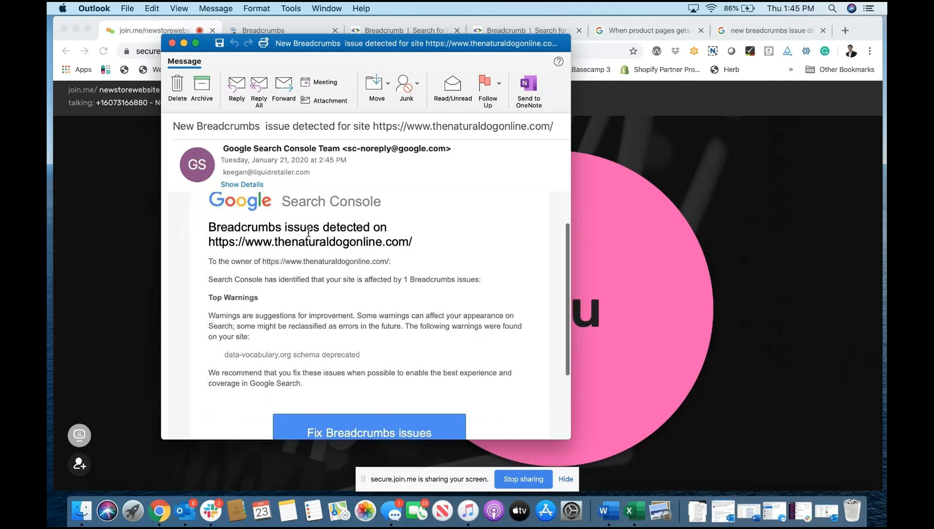
mouse_move(404, 252)
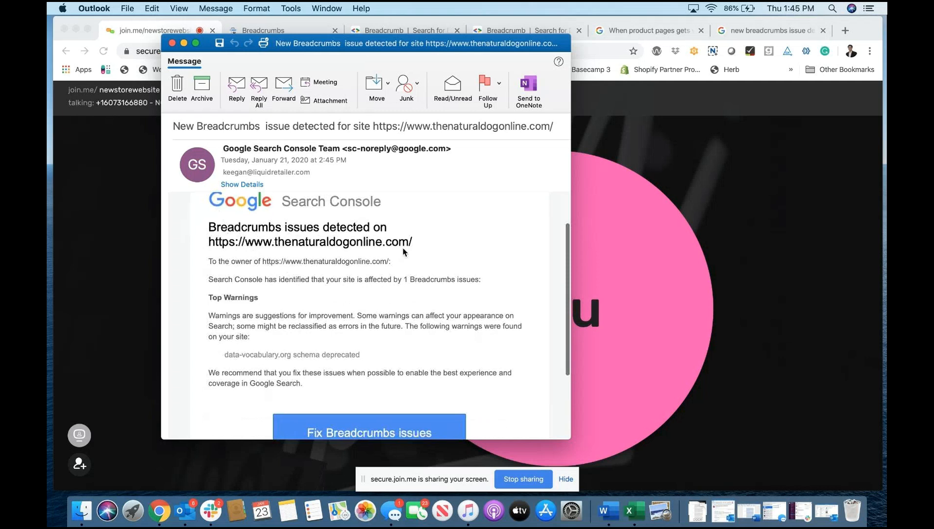
scroll("down", 3)
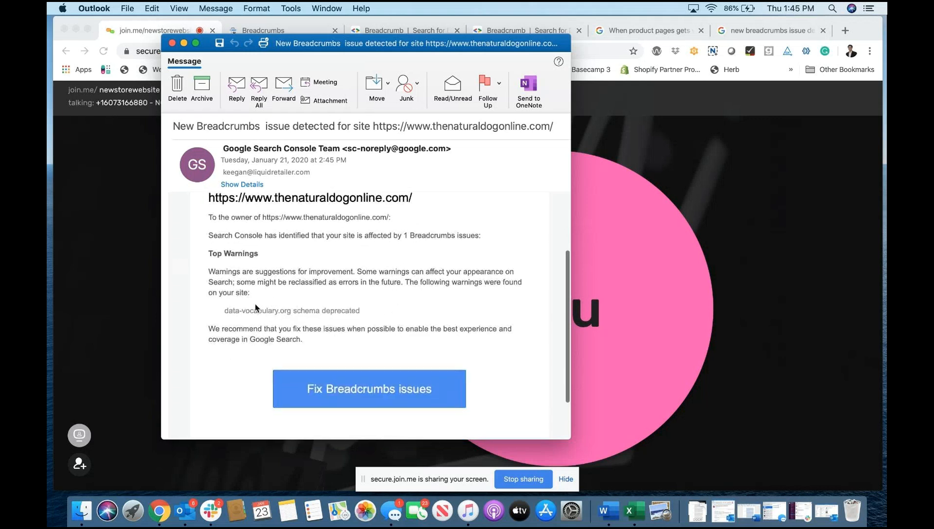
mouse_move(231, 308)
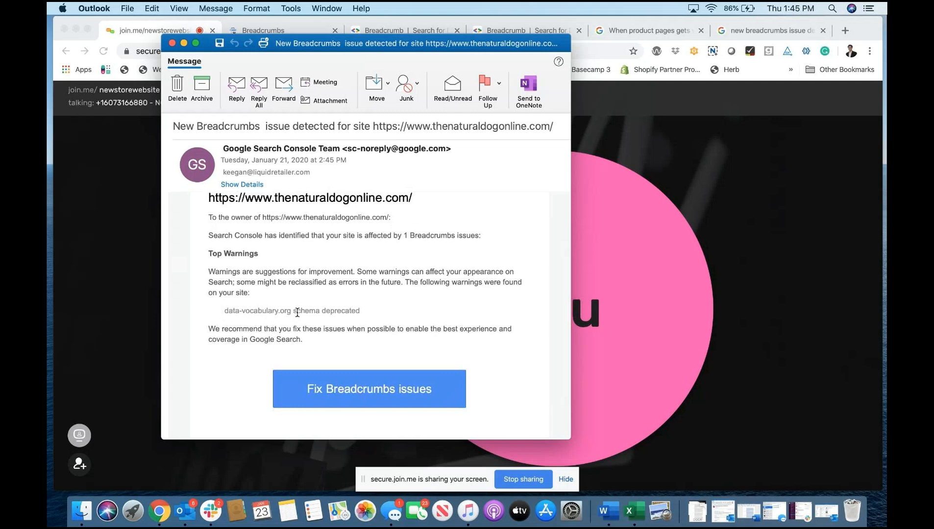
mouse_move(352, 383)
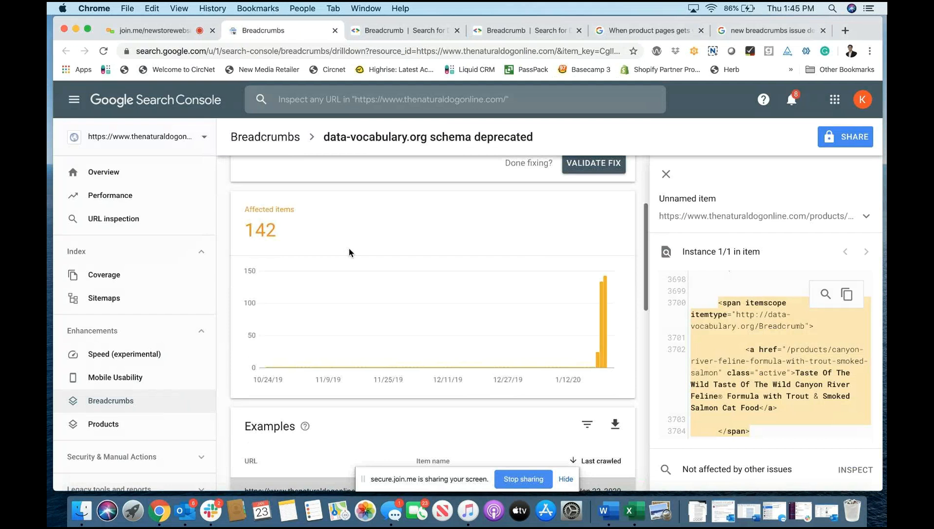
scroll("down", 3)
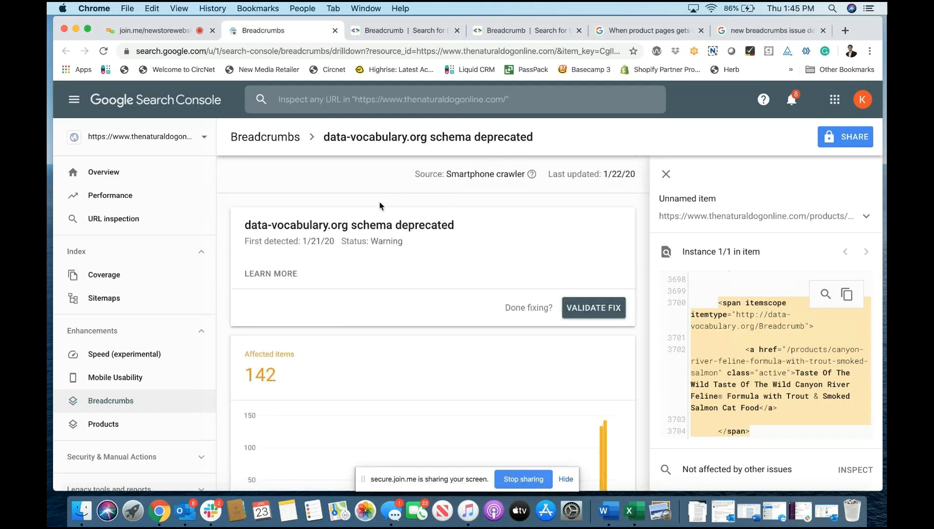
mouse_move(369, 224)
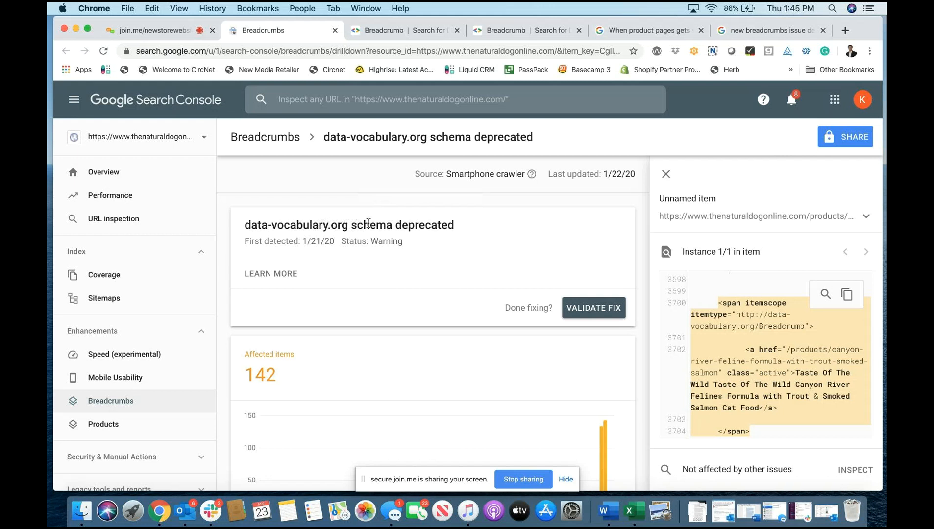
mouse_move(478, 229)
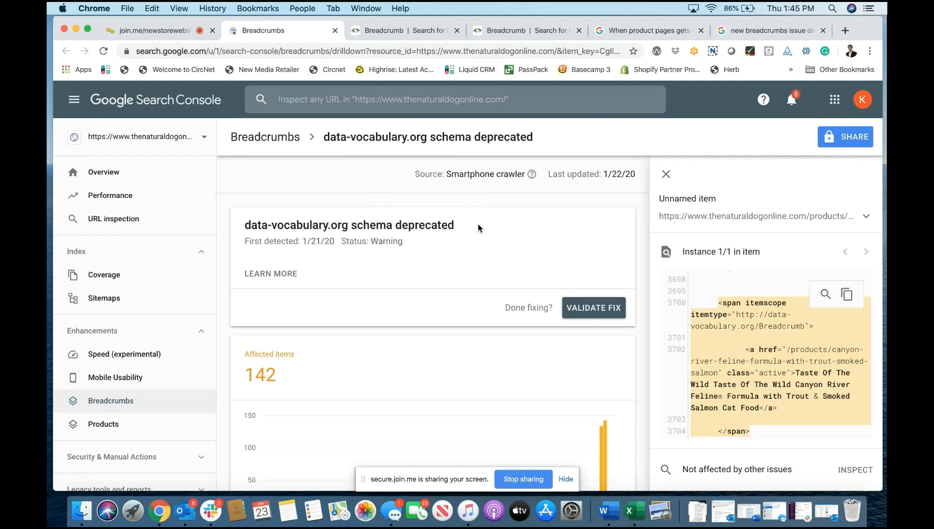
mouse_move(394, 55)
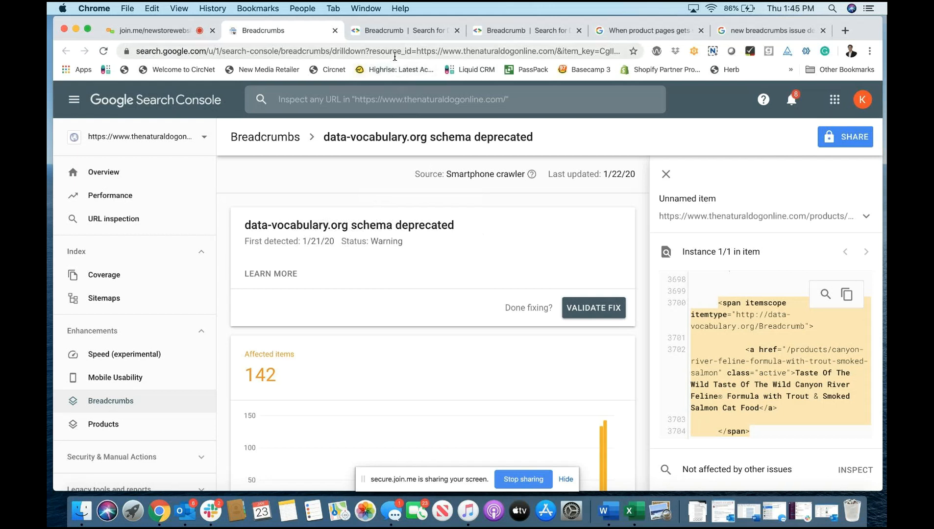
Read the Google Developers Breadcrumb reference from the deprecation notice through examples to Guidelines
left_click(404, 30)
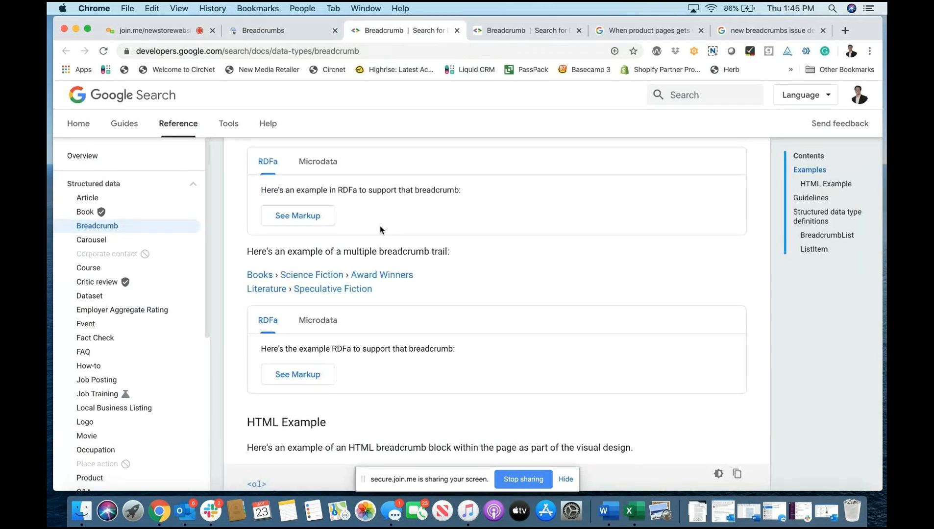
scroll("up", 3)
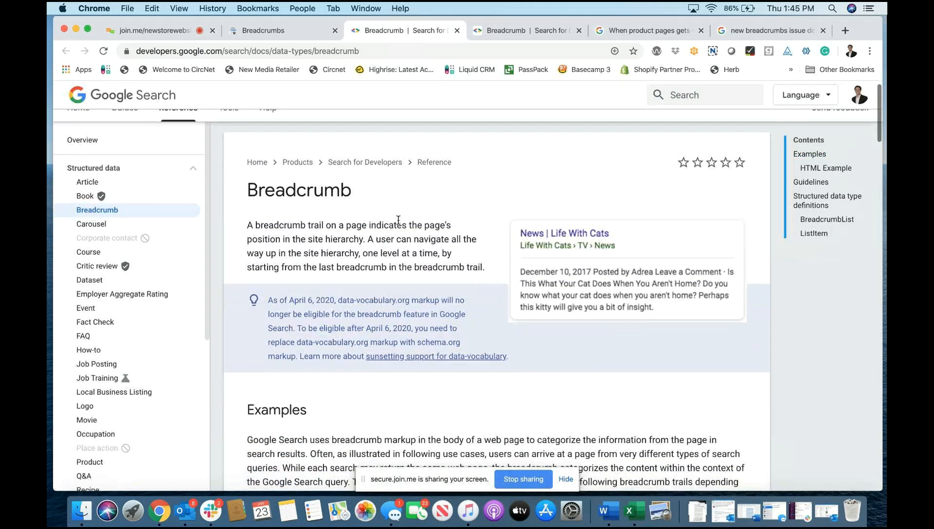
scroll("down", 3)
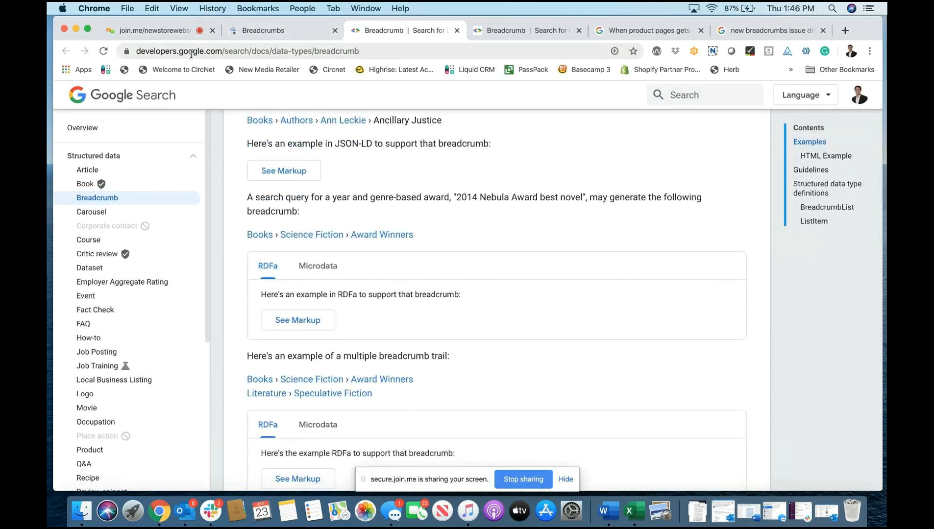
scroll("down", 3)
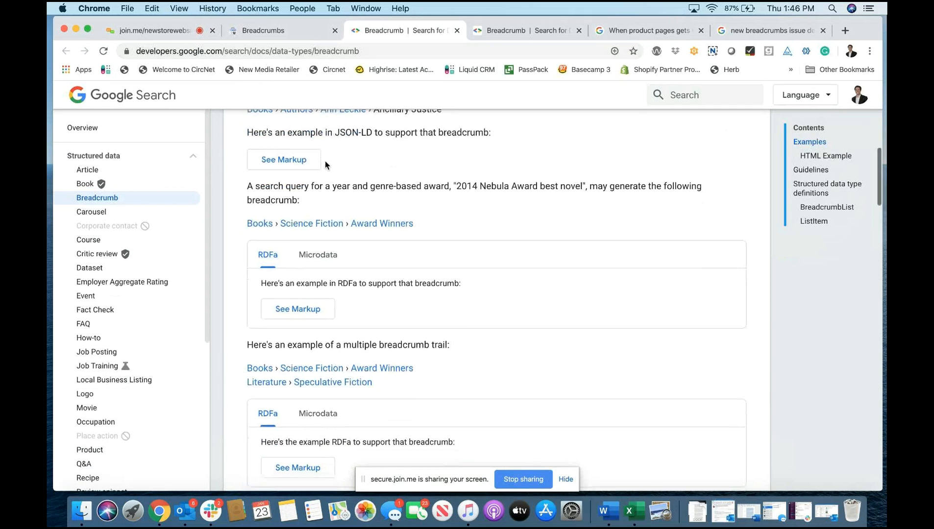
scroll("down", 3)
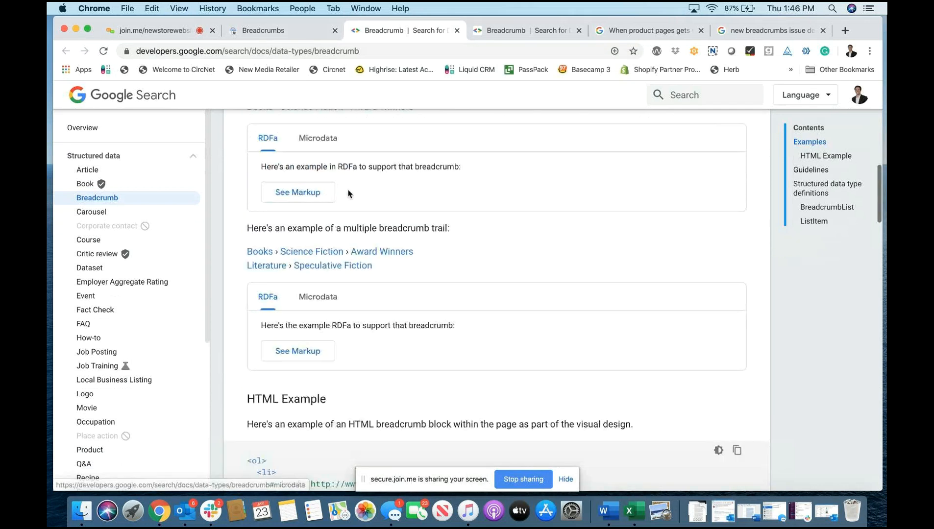
scroll("down", 3)
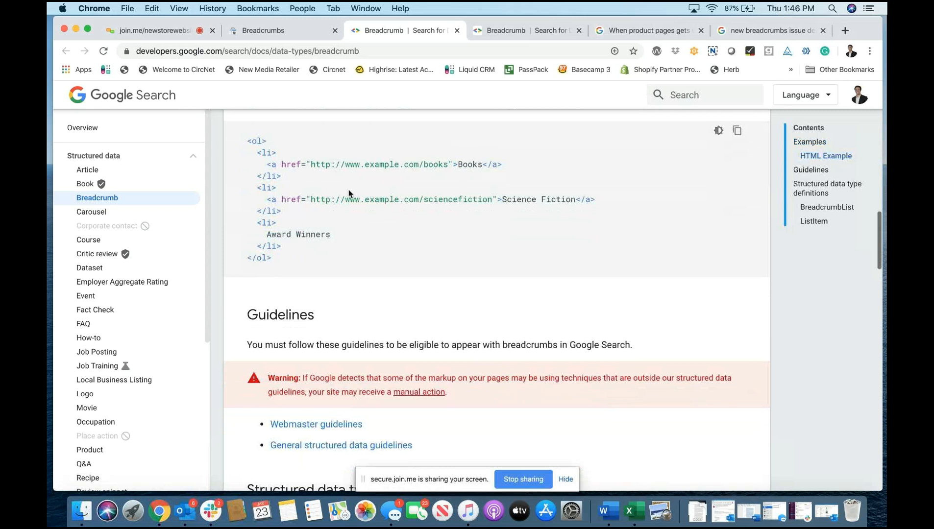
scroll("down", 3)
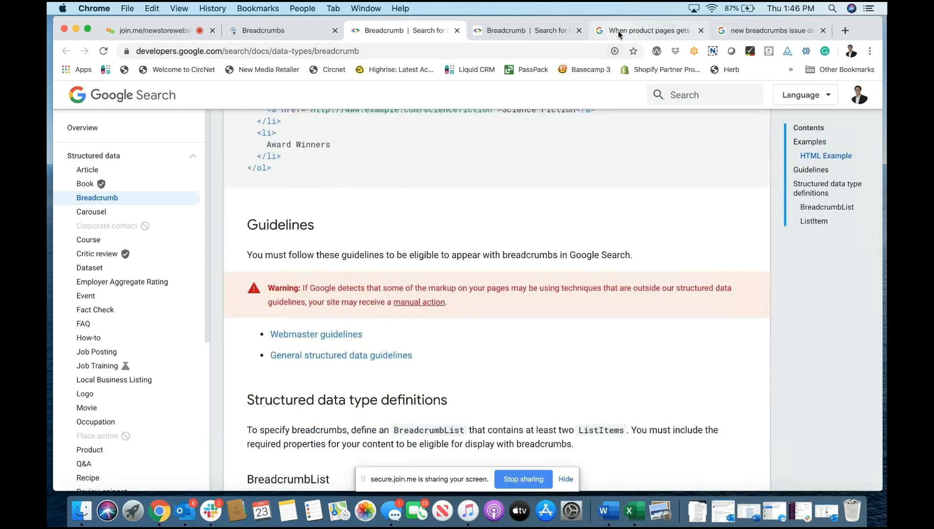
Read the Help community question about the deprecated-schema warning and its first recommended answer
left_click(643, 30)
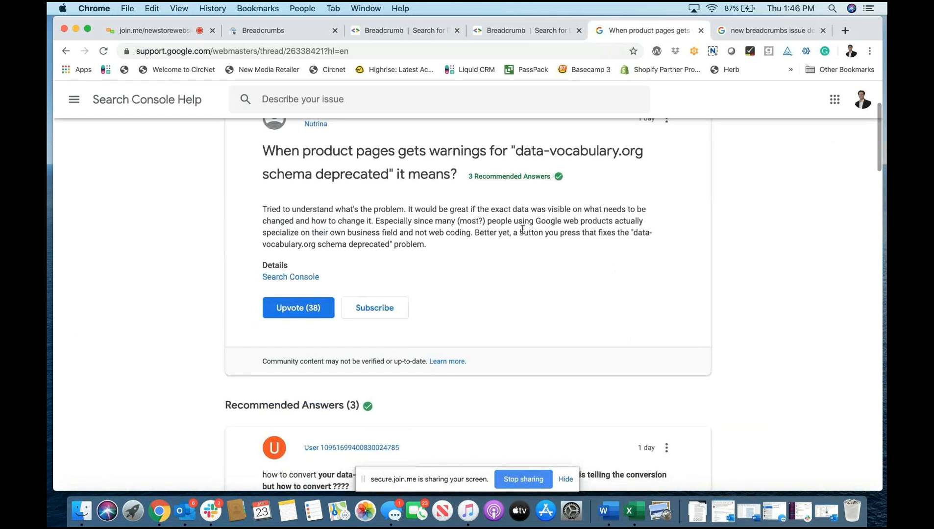
scroll("down", 3)
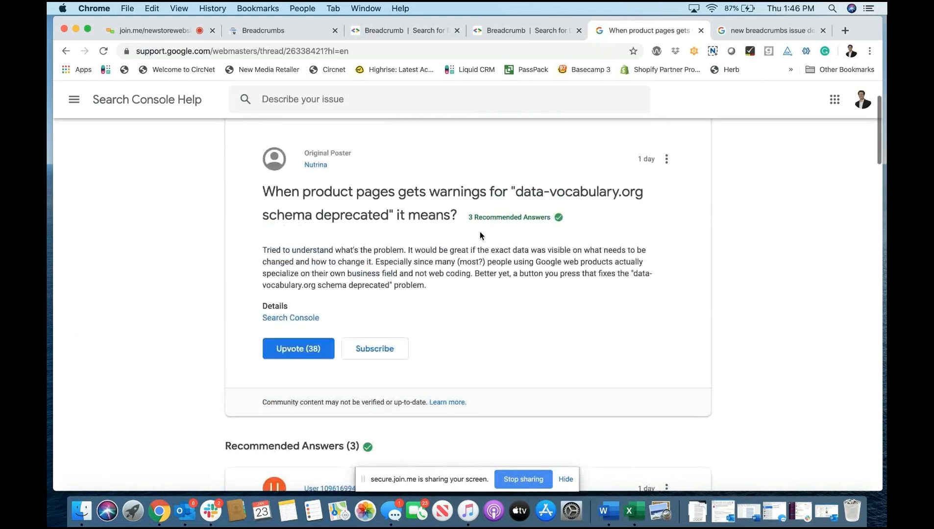
scroll("down", 3)
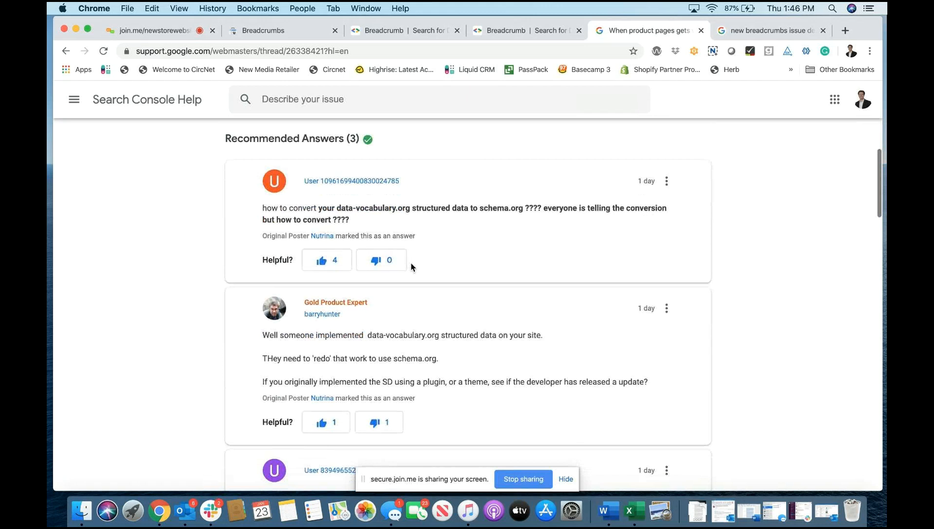
scroll("down", 3)
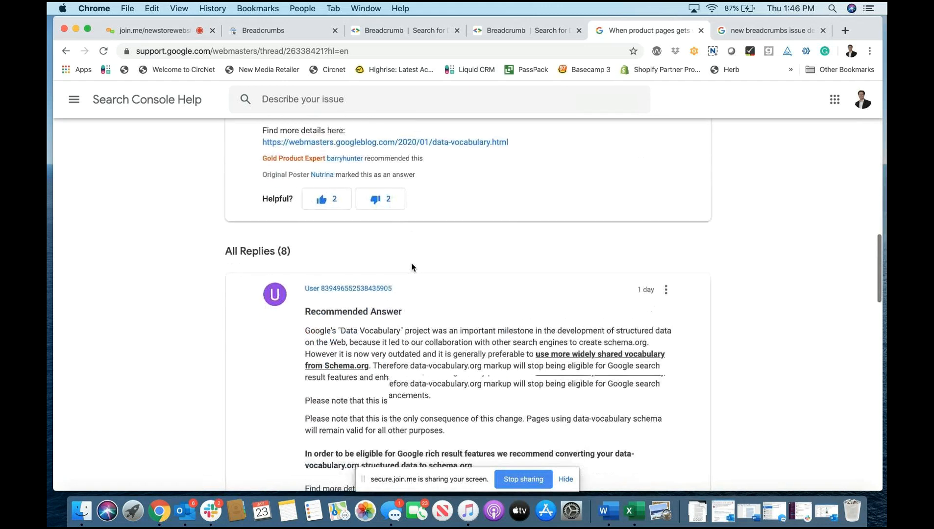
scroll("down", 3)
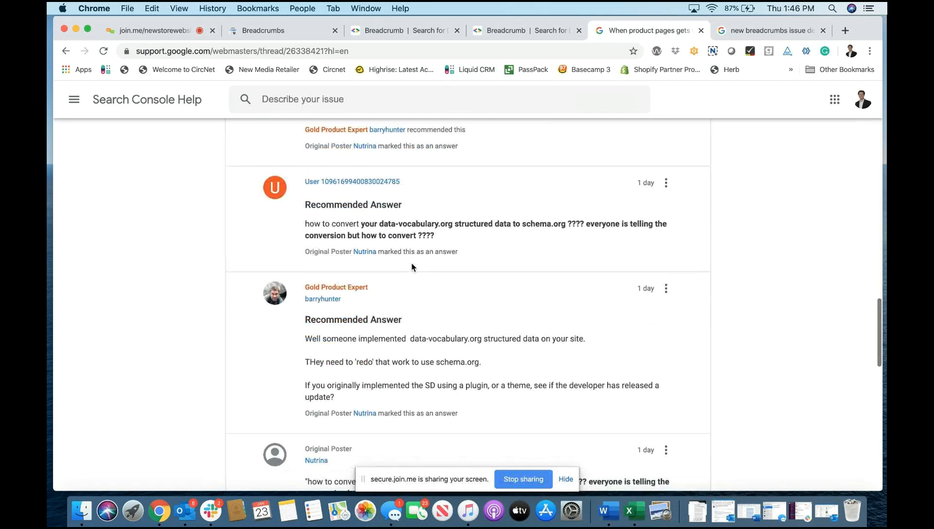
scroll("down", 3)
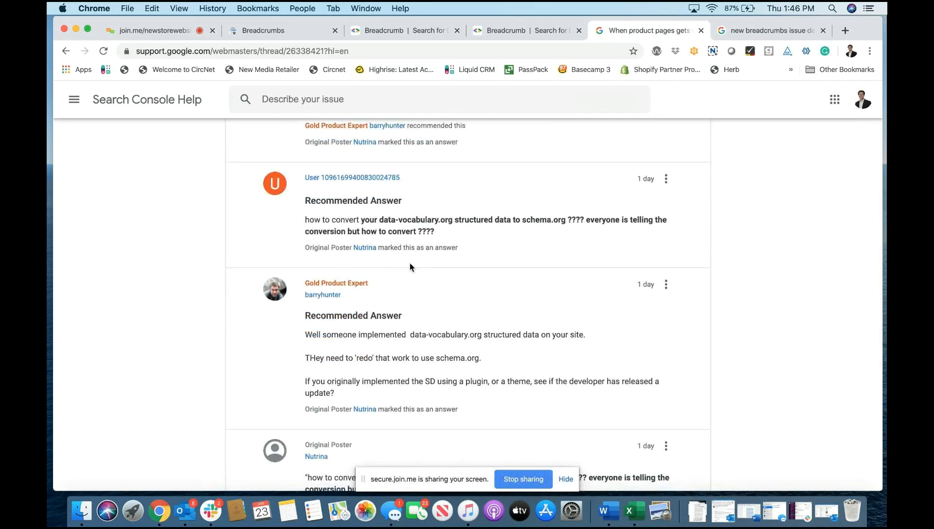
Continue through the replies recommending converting breadcrumb markup to schema.org
scroll("down", 3)
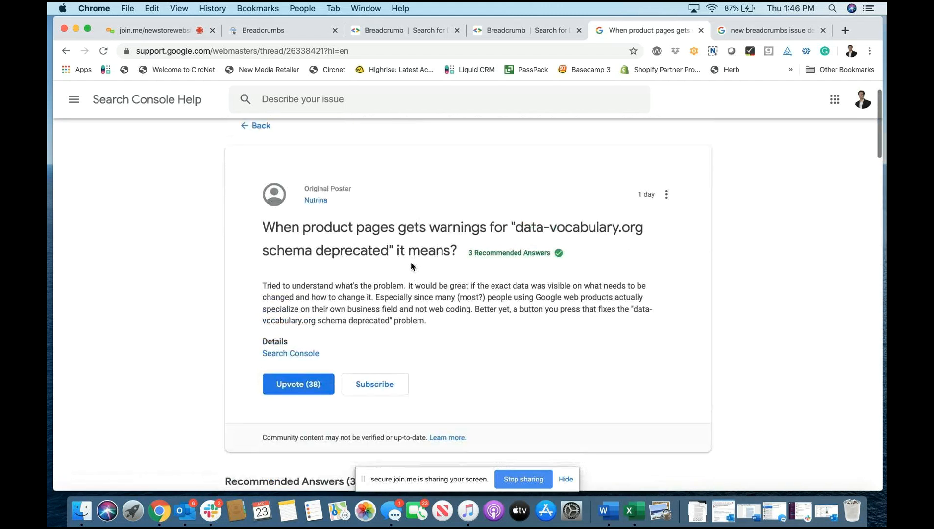
scroll("down", 3)
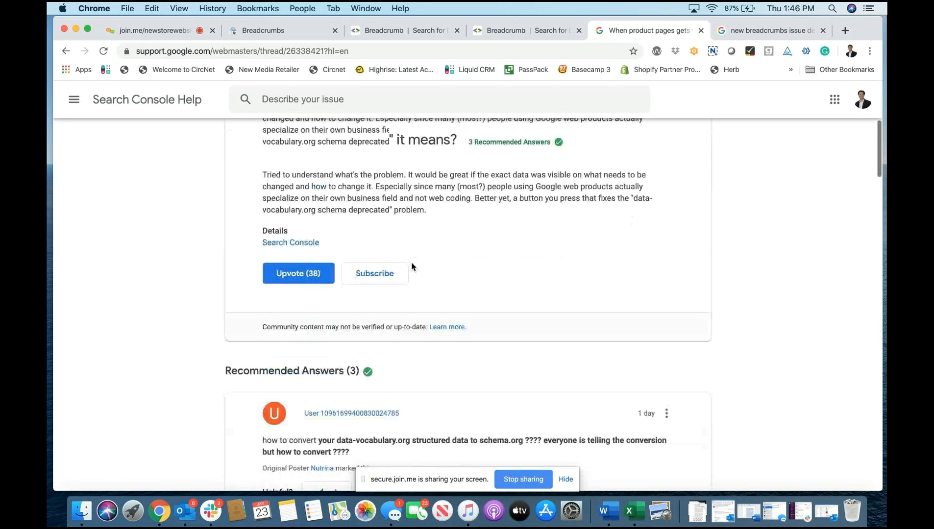
scroll("down", 3)
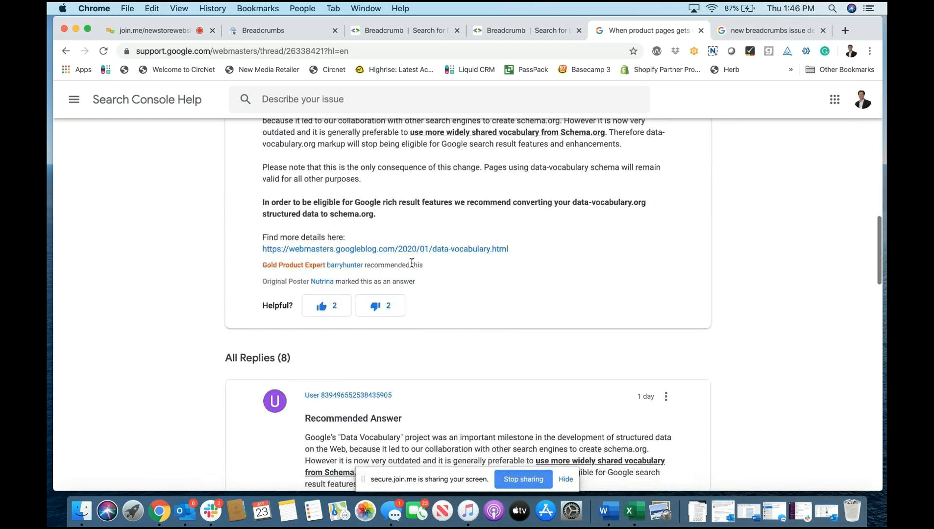
scroll("down", 3)
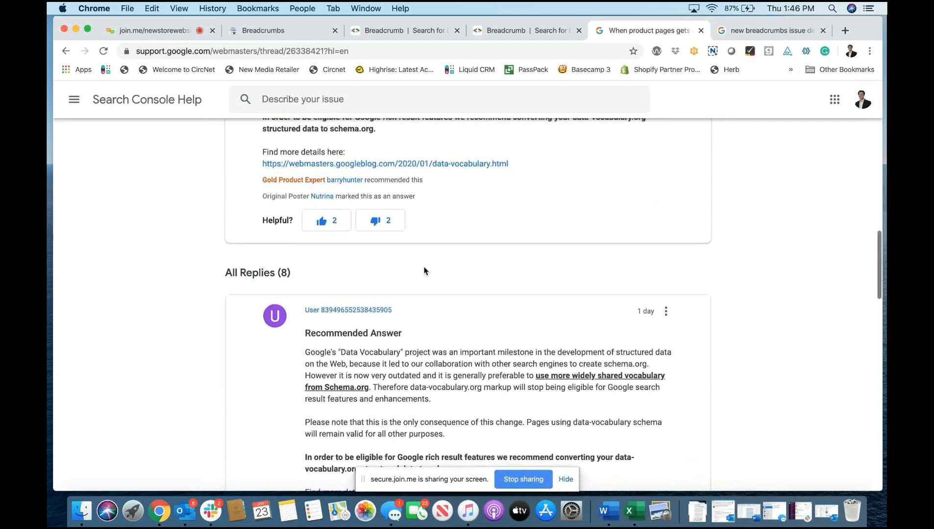
scroll("down", 3)
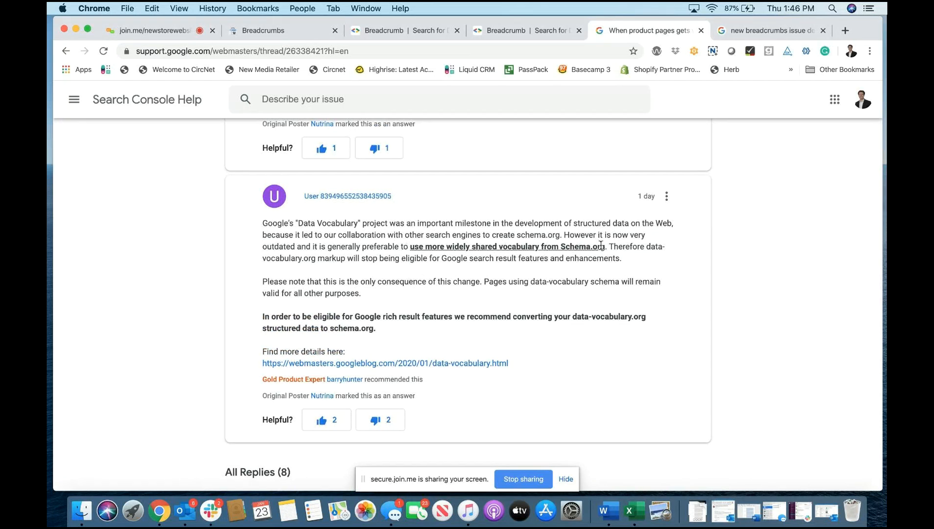
mouse_move(452, 253)
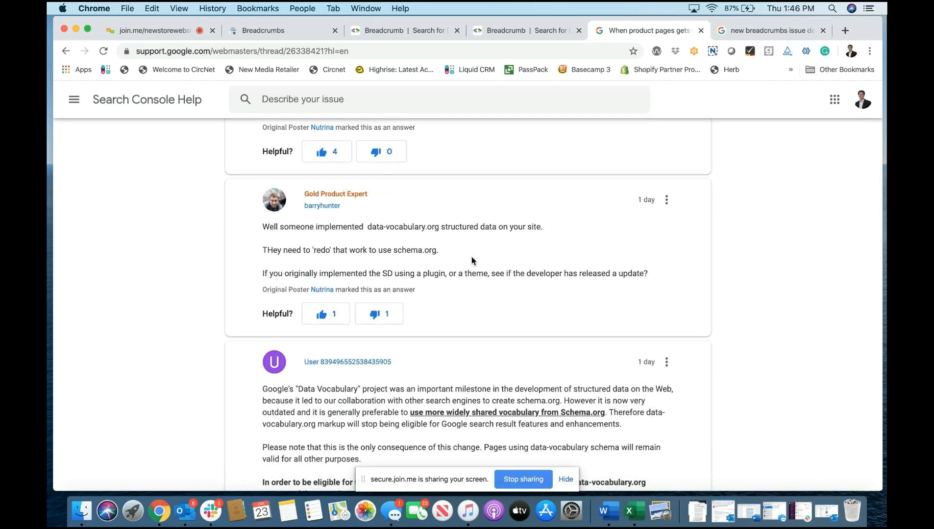
mouse_move(493, 273)
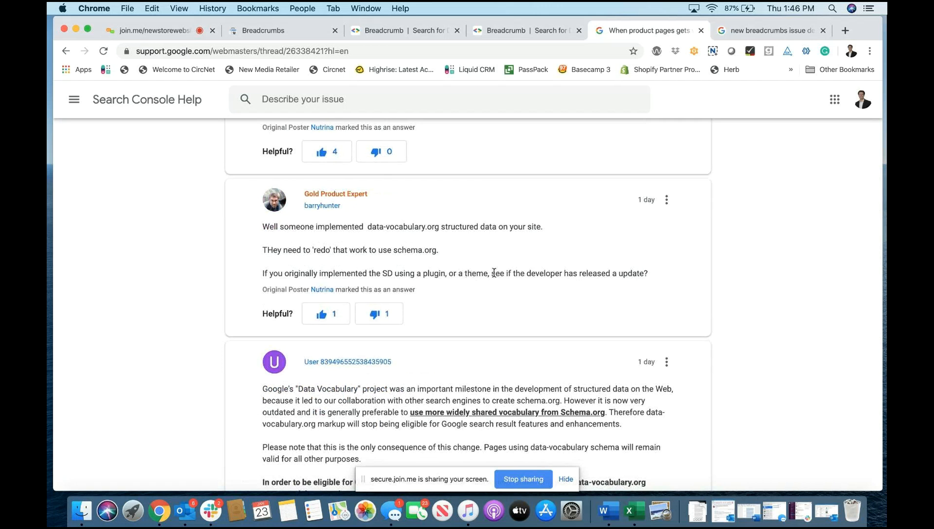
Highlight 'see if the developer has released a update?' in the Gold Product Expert reply
left_click_drag(493, 274, 647, 273)
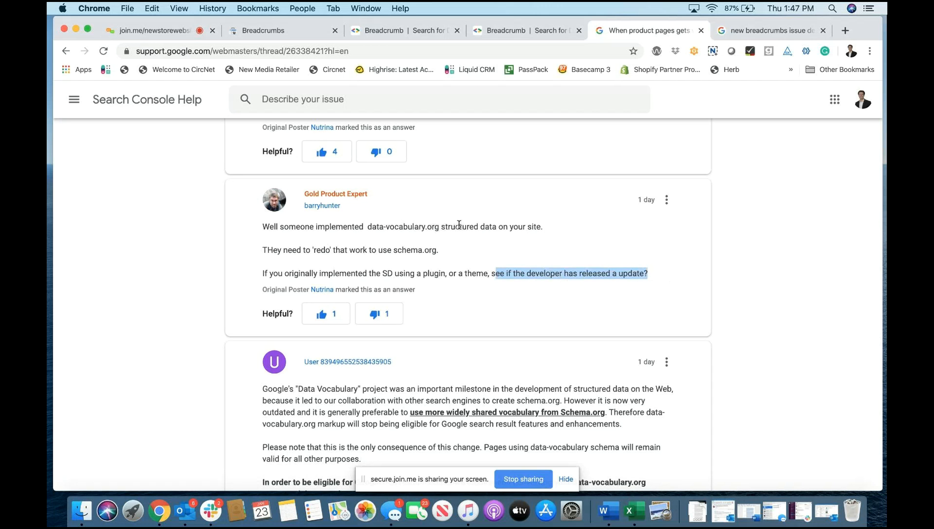
mouse_move(432, 250)
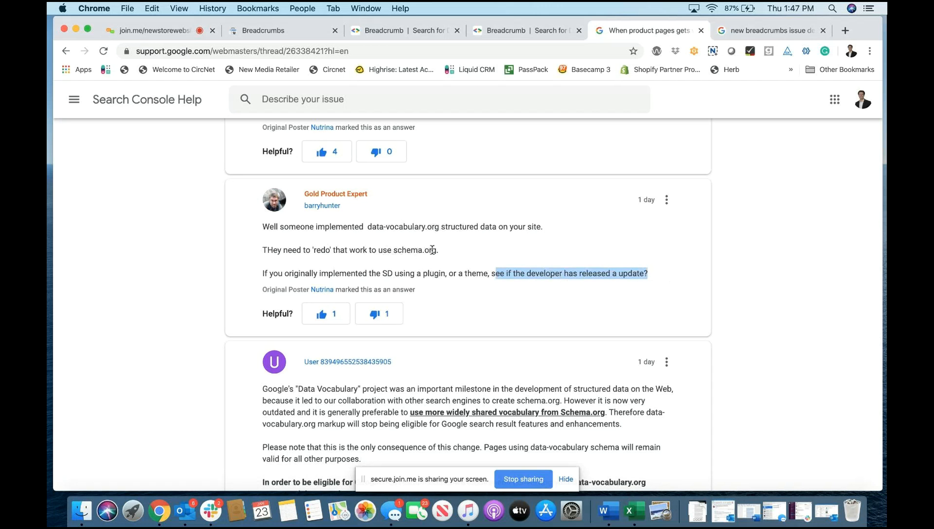
mouse_move(488, 264)
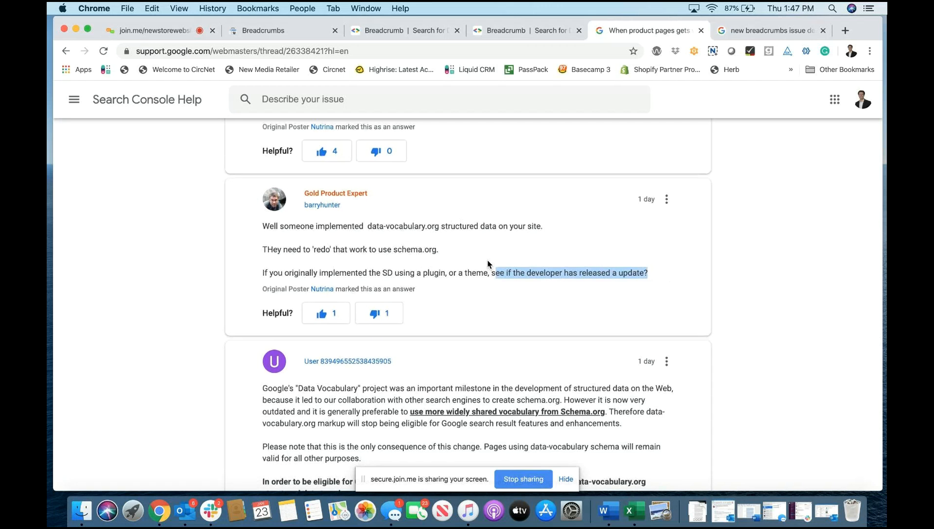
Read the remaining replies about implementing schema.org via plugins and outdated WordPress themes
scroll("down", 3)
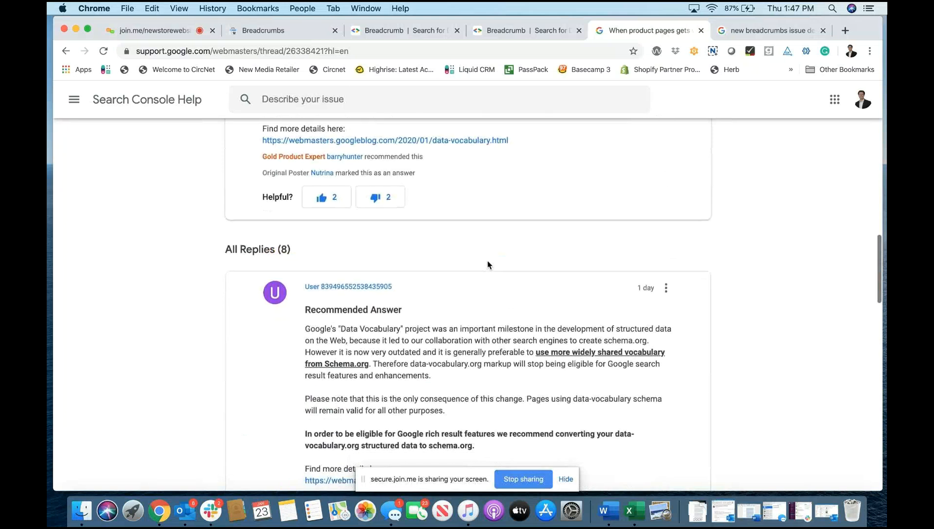
scroll("down", 3)
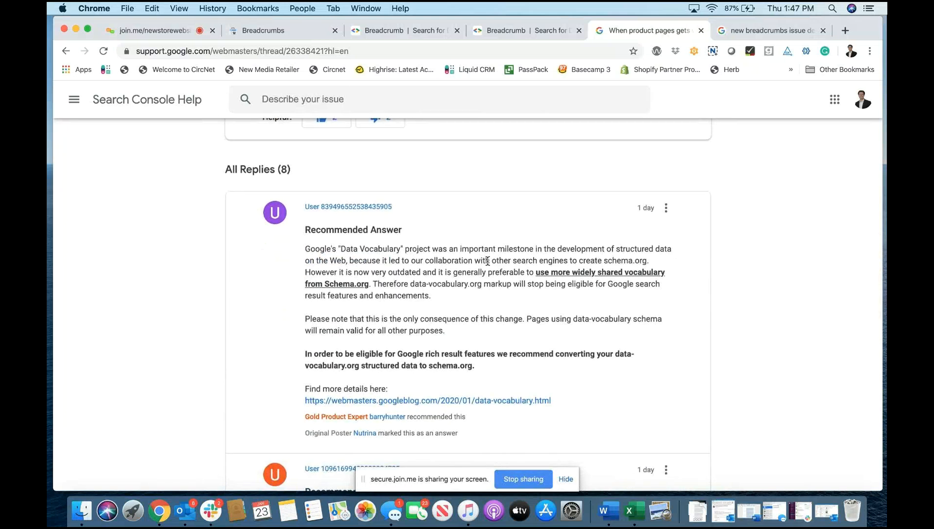
scroll("down", 3)
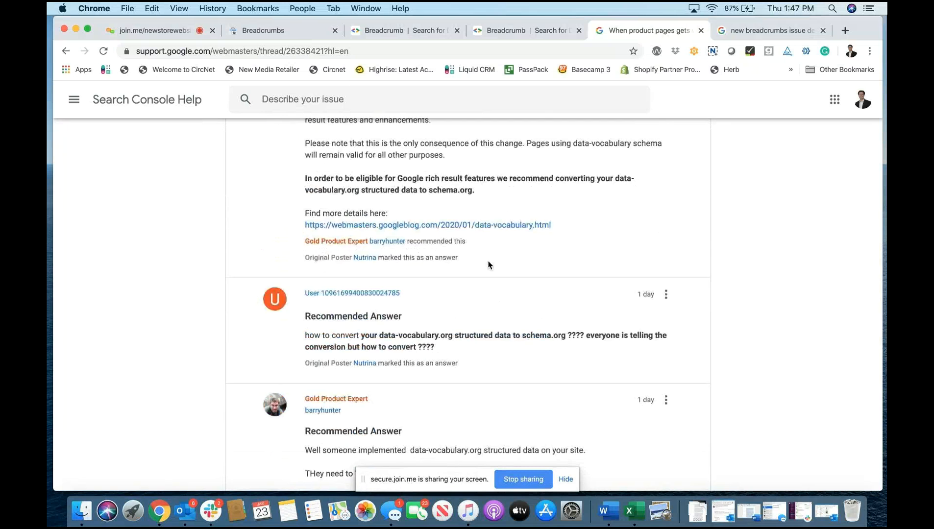
scroll("down", 3)
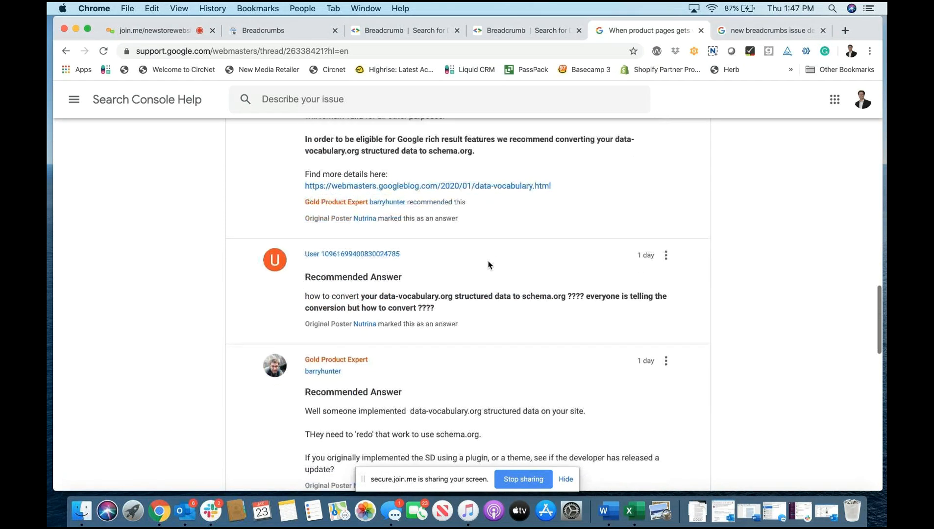
scroll("down", 3)
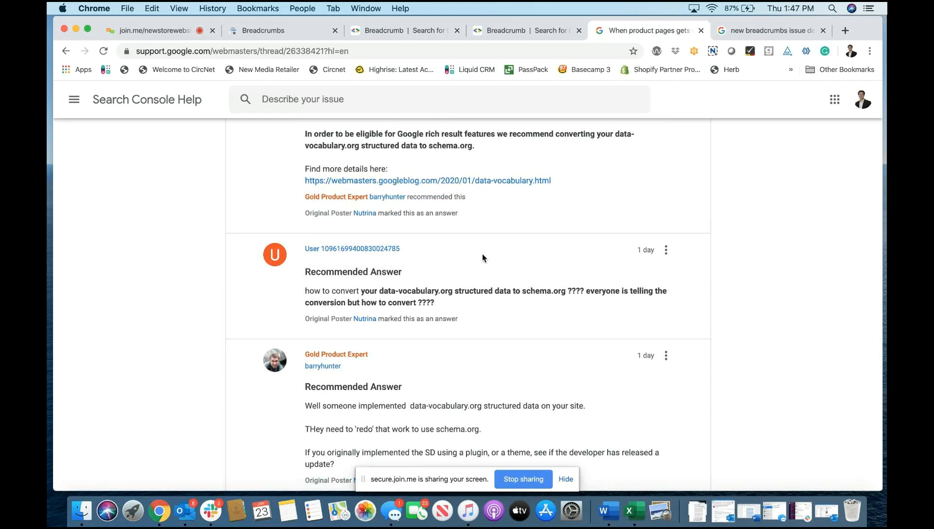
scroll("down", 3)
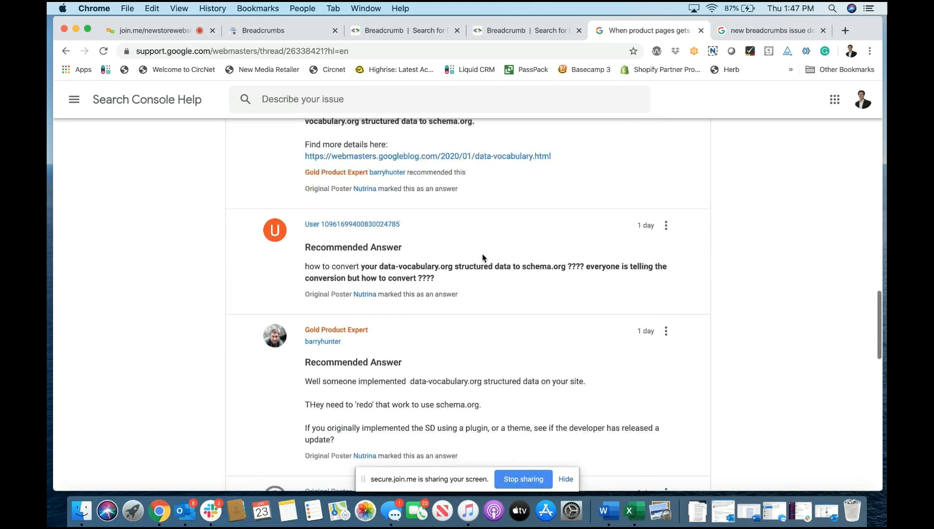
Finish the thread and return to the join.me screen-sharing meeting page
scroll("down", 3)
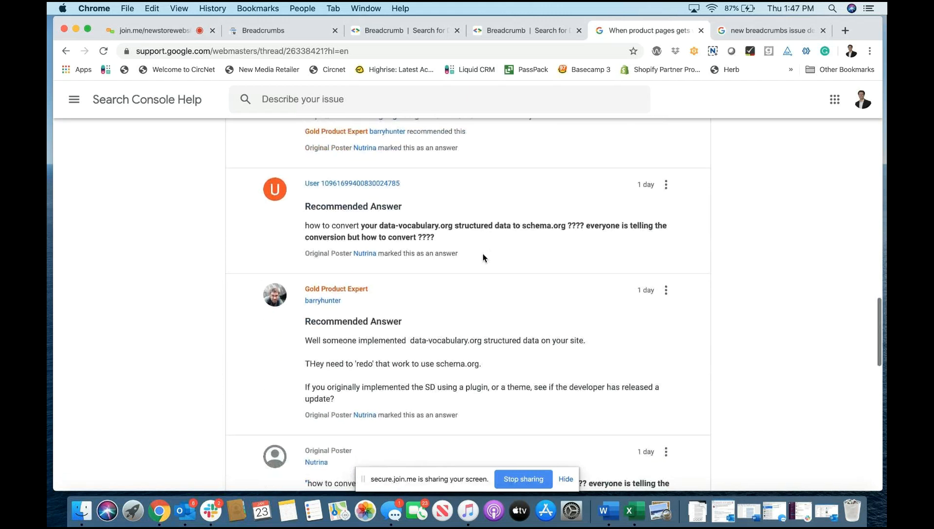
scroll("down", 3)
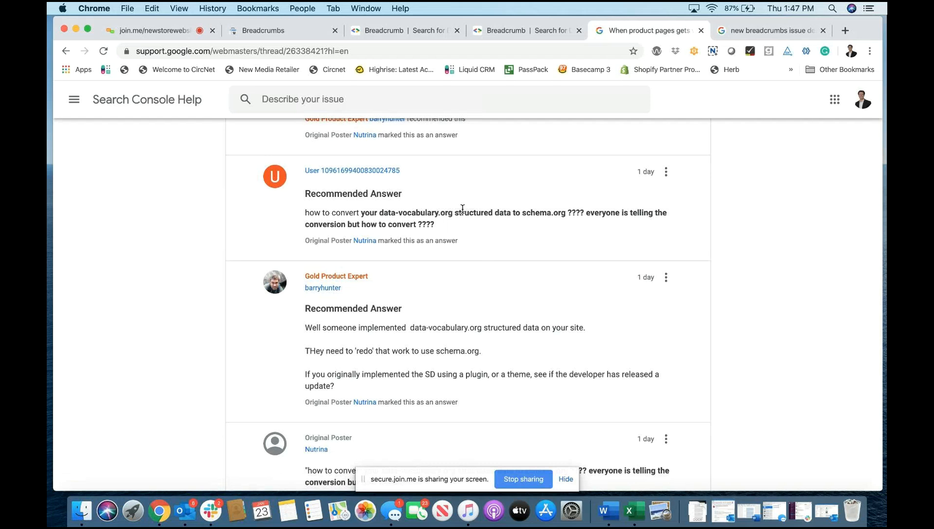
scroll("down", 3)
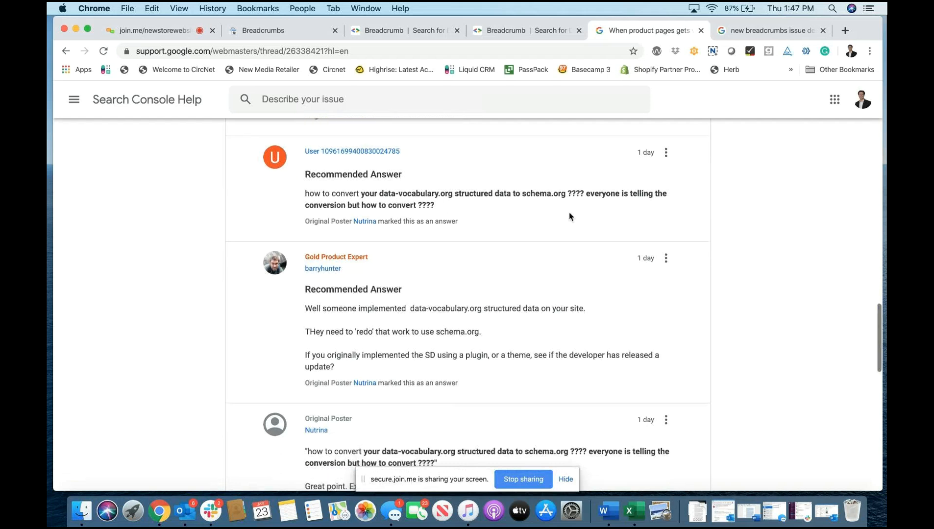
scroll("down", 3)
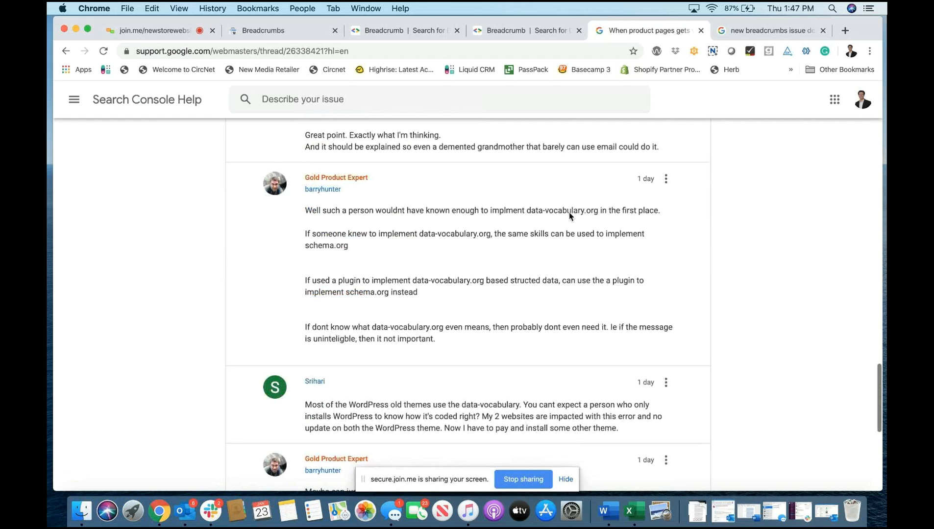
scroll("down", 3)
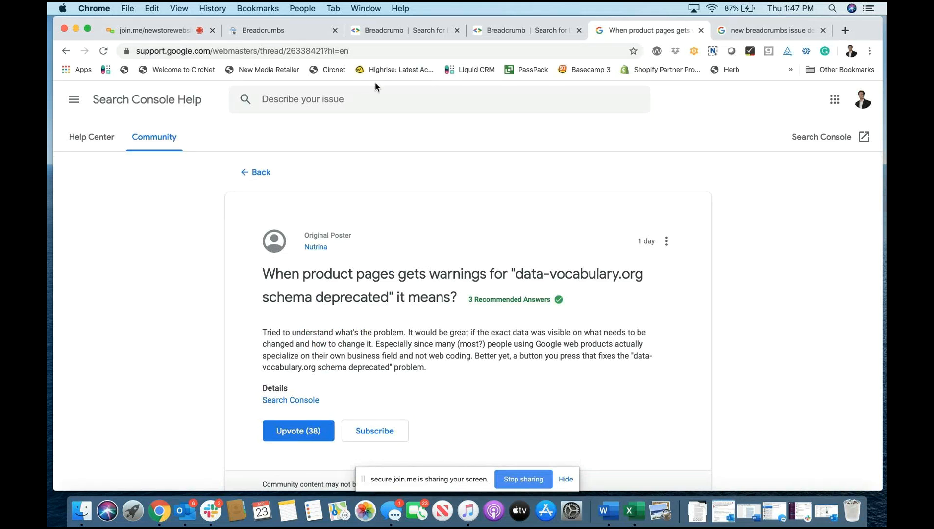
left_click(152, 30)
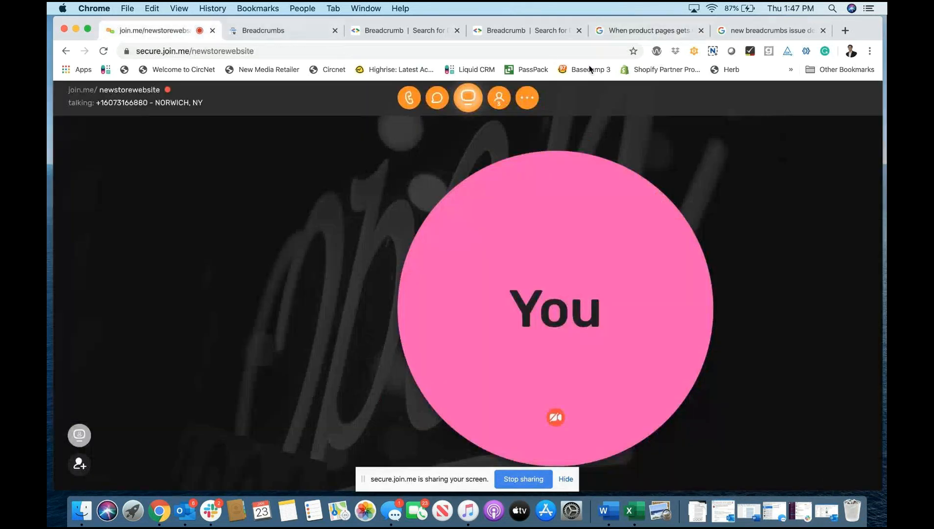